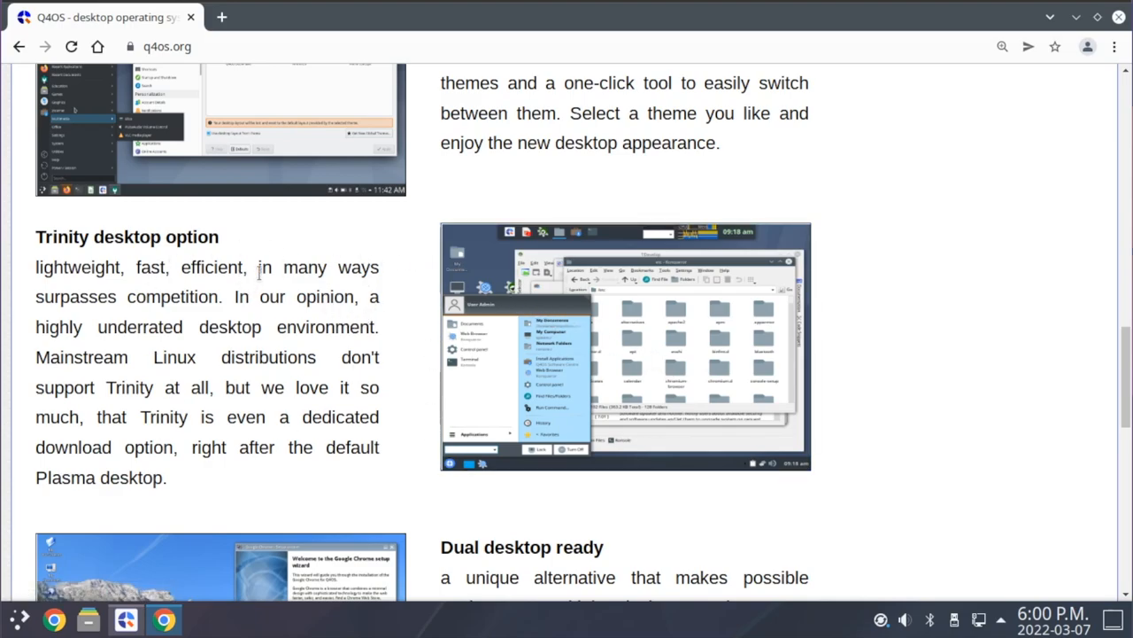
pyautogui.moveTo(308, 320)
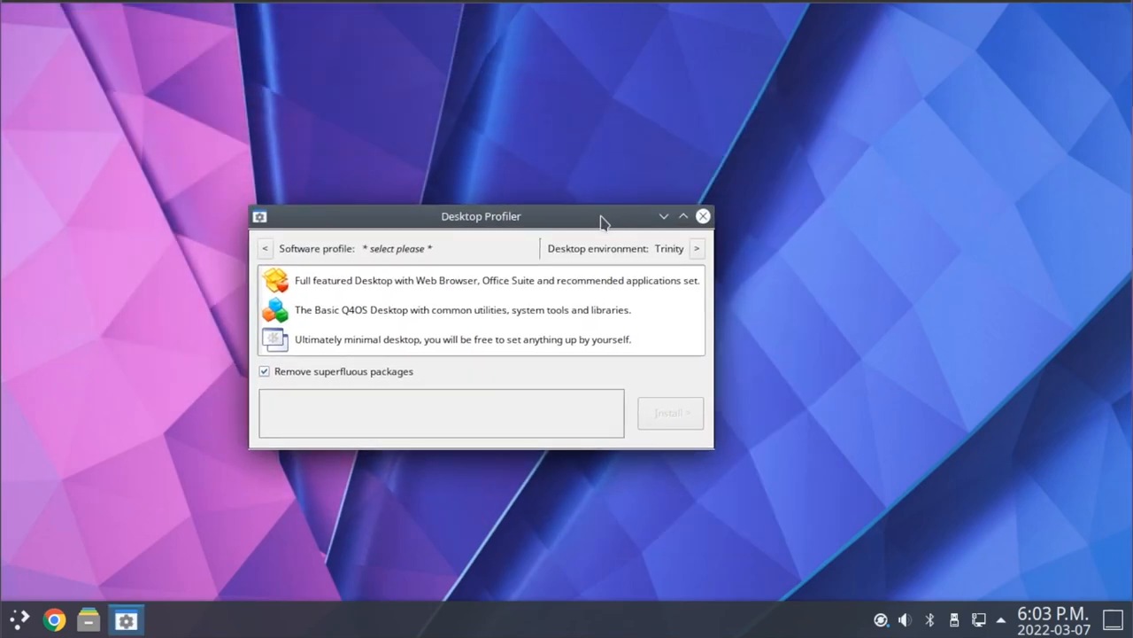
# Bring up Desktop Profiler's Choose desktop environment dialog, with its warning about extra desktops.
pyautogui.click(466, 340)
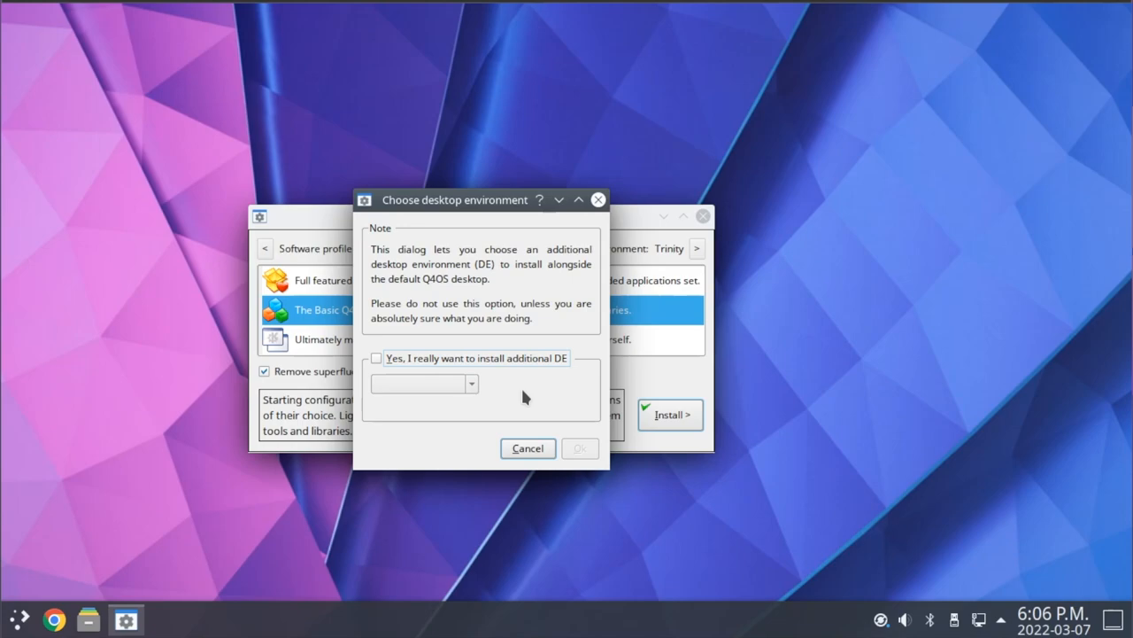
pyautogui.moveTo(553, 317)
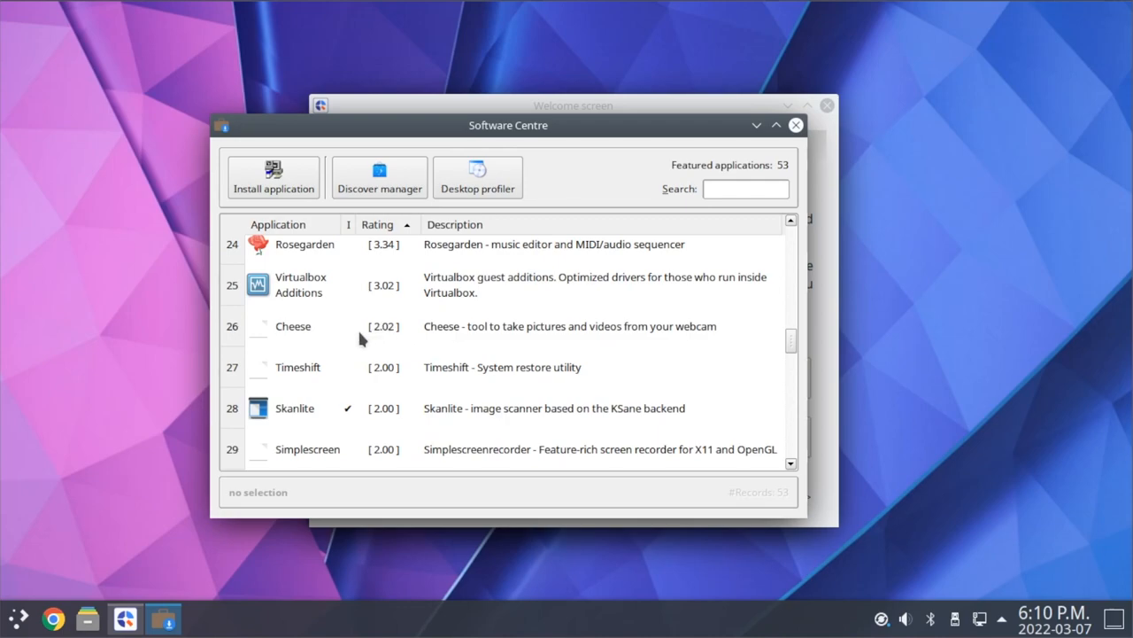
pyautogui.moveTo(305, 314)
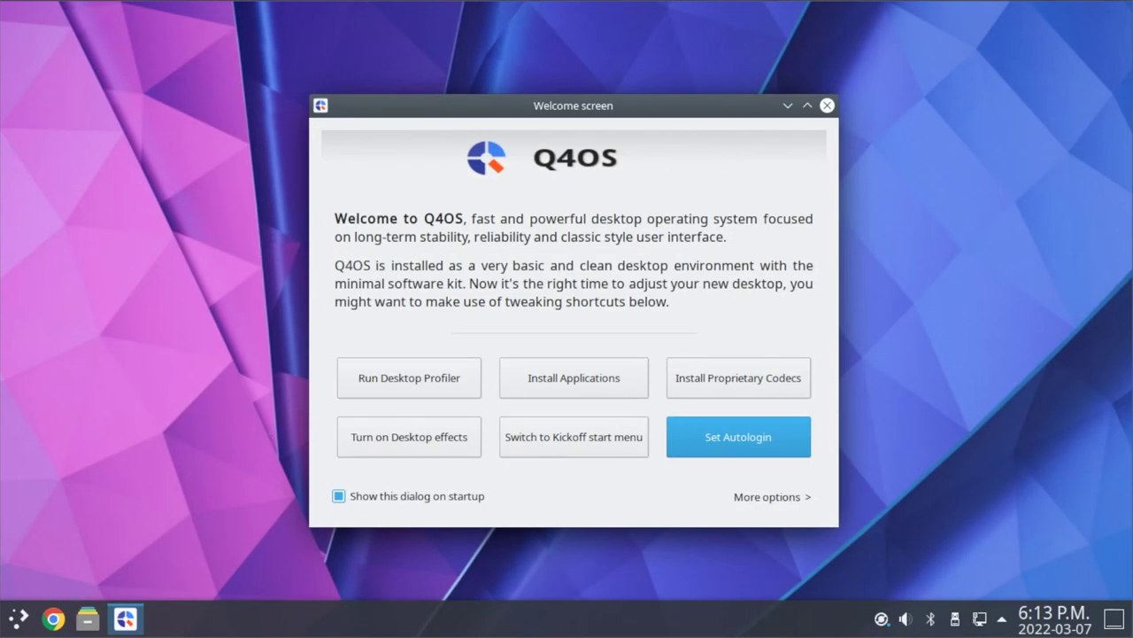
# Show the launcher's All Applications list, from Games through Help, over the Welcome screen.
pyautogui.click(17, 614)
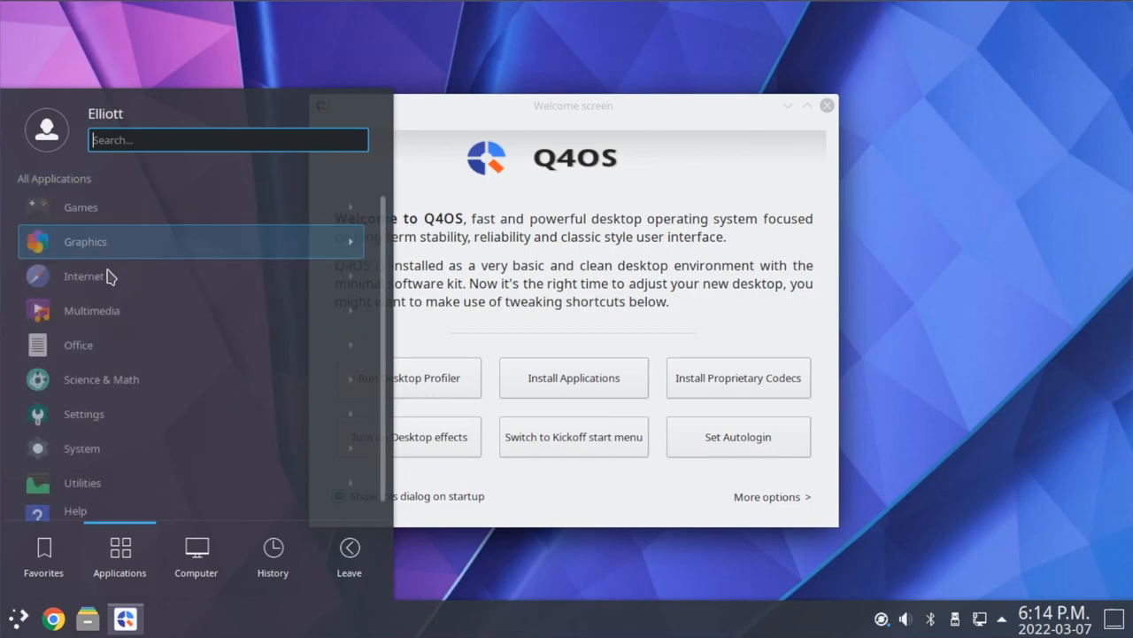
pyautogui.click(83, 414)
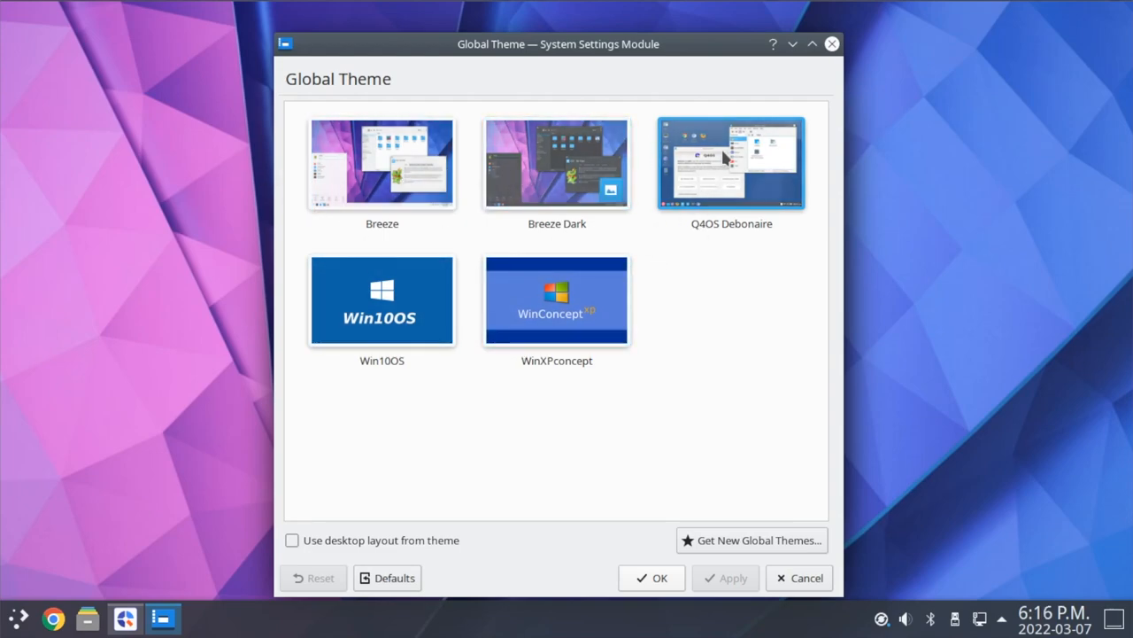
pyautogui.moveTo(700, 170)
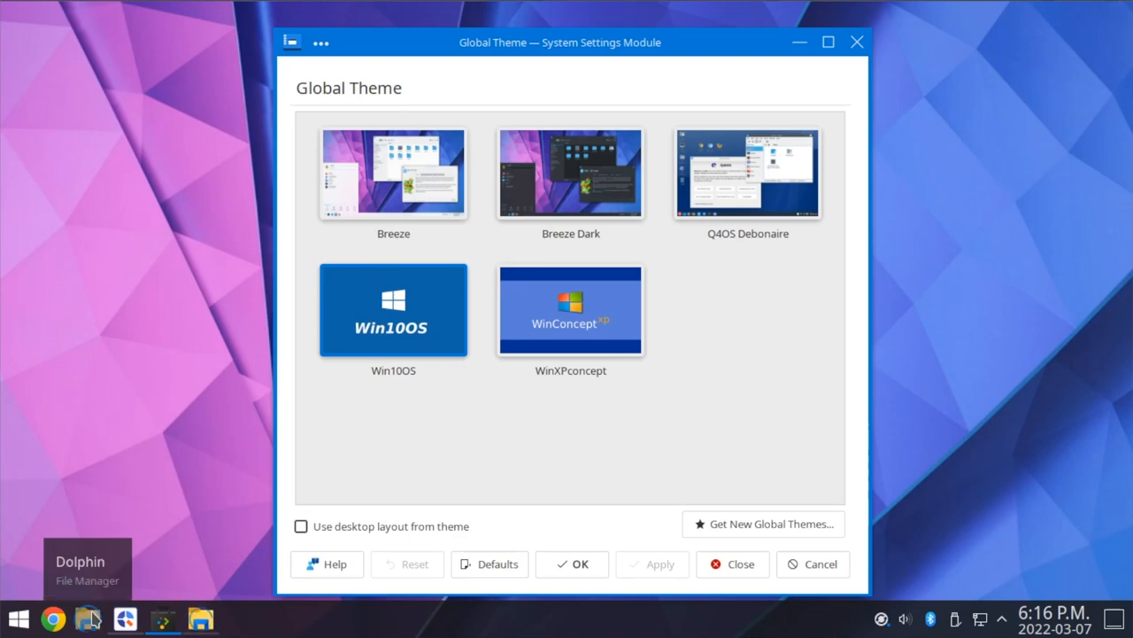
# Bring the Dolphin window showing the vmware-tools-distrib folder to the front.
pyautogui.click(89, 615)
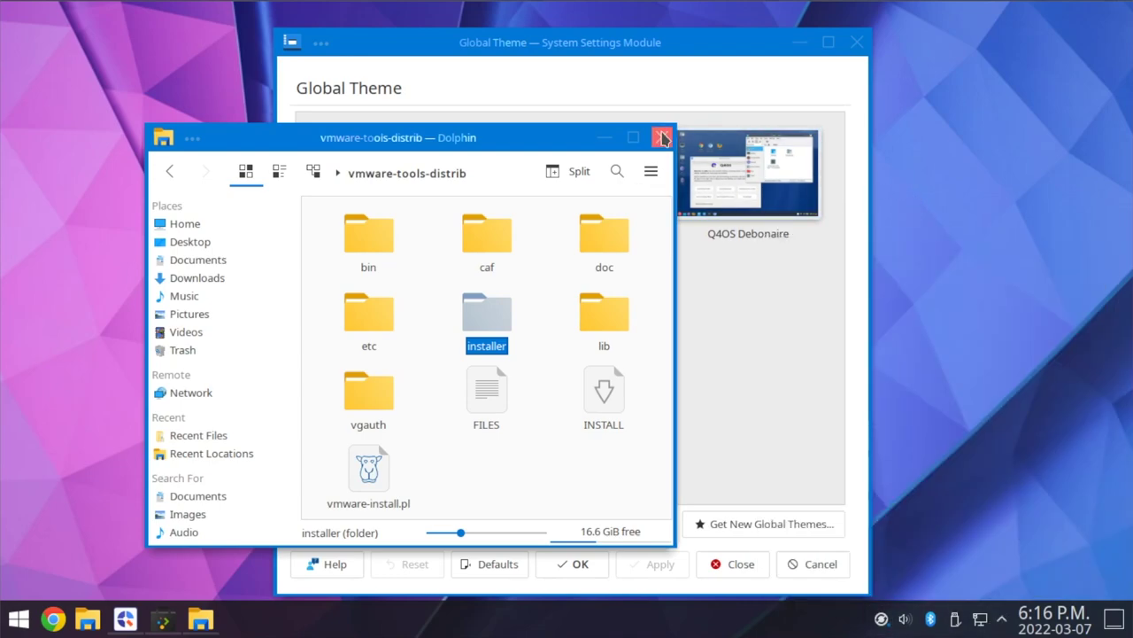
# Close Dolphin and select the Breeze Dark global theme.
pyautogui.click(662, 138)
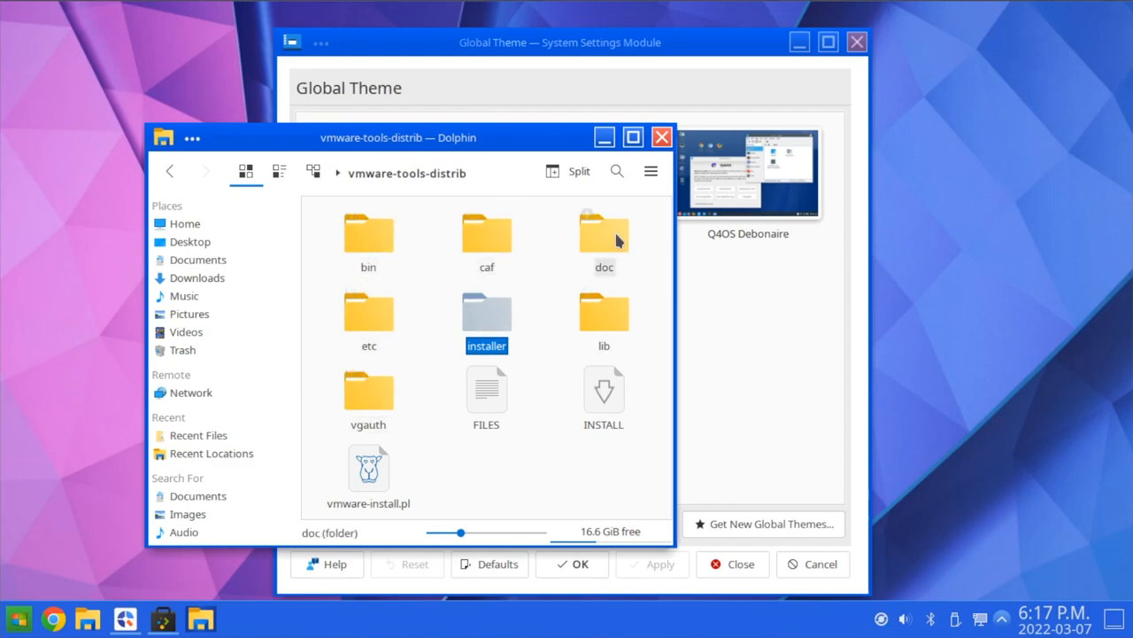
pyautogui.click(662, 136)
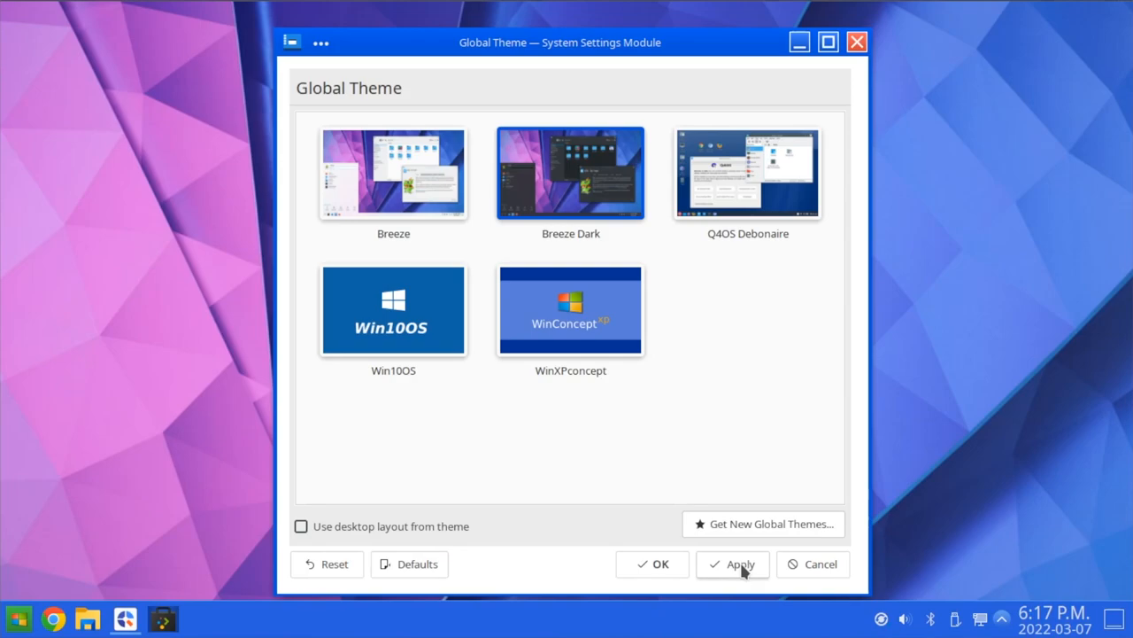
# Apply Breeze Dark to the desktop and dismiss the log-in-again notice.
pyautogui.click(740, 565)
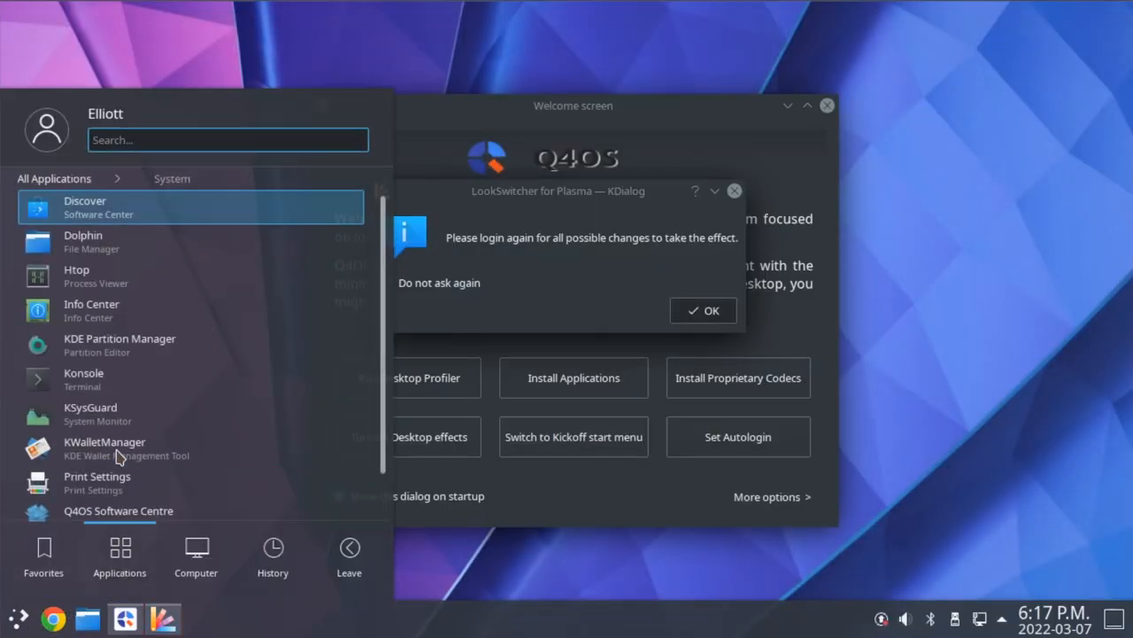
pyautogui.click(703, 310)
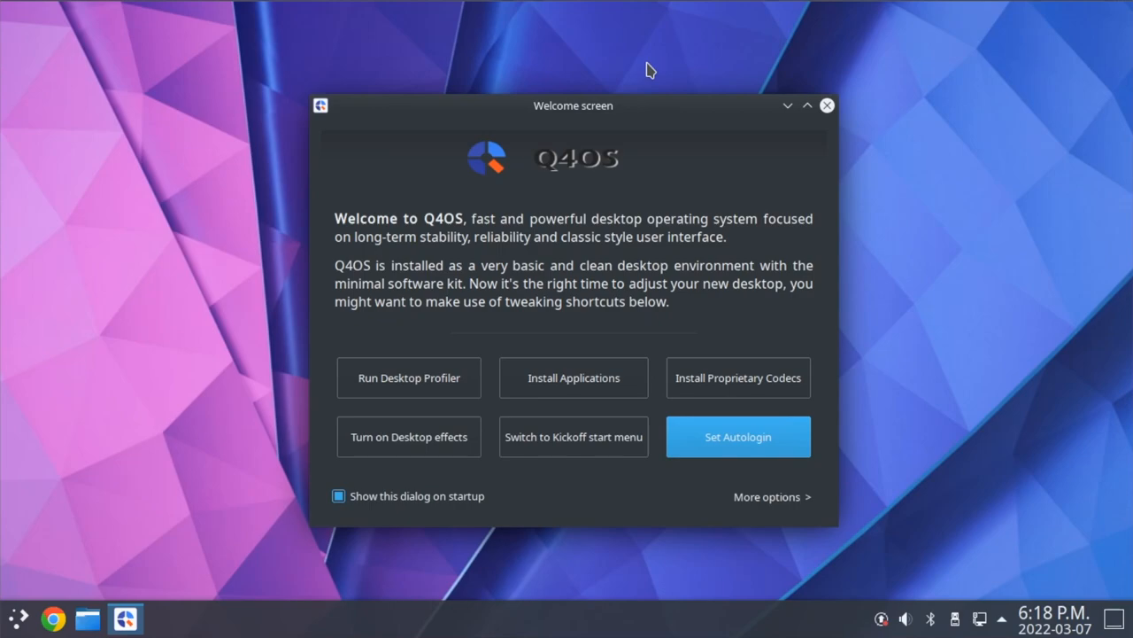
pyautogui.moveTo(474, 110)
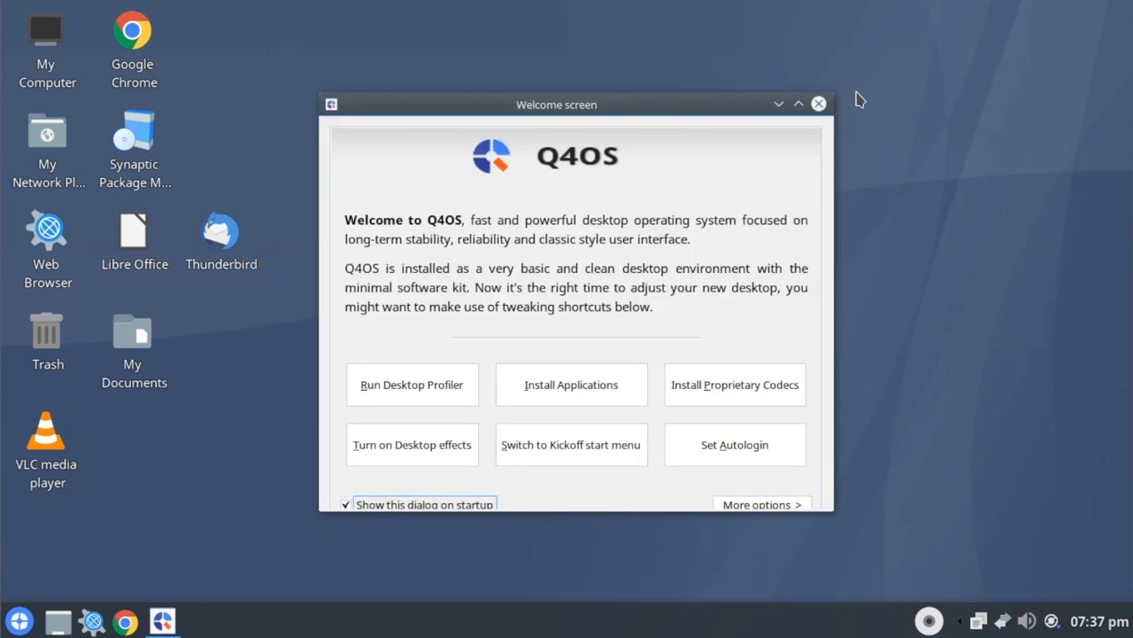
pyautogui.moveTo(478, 308)
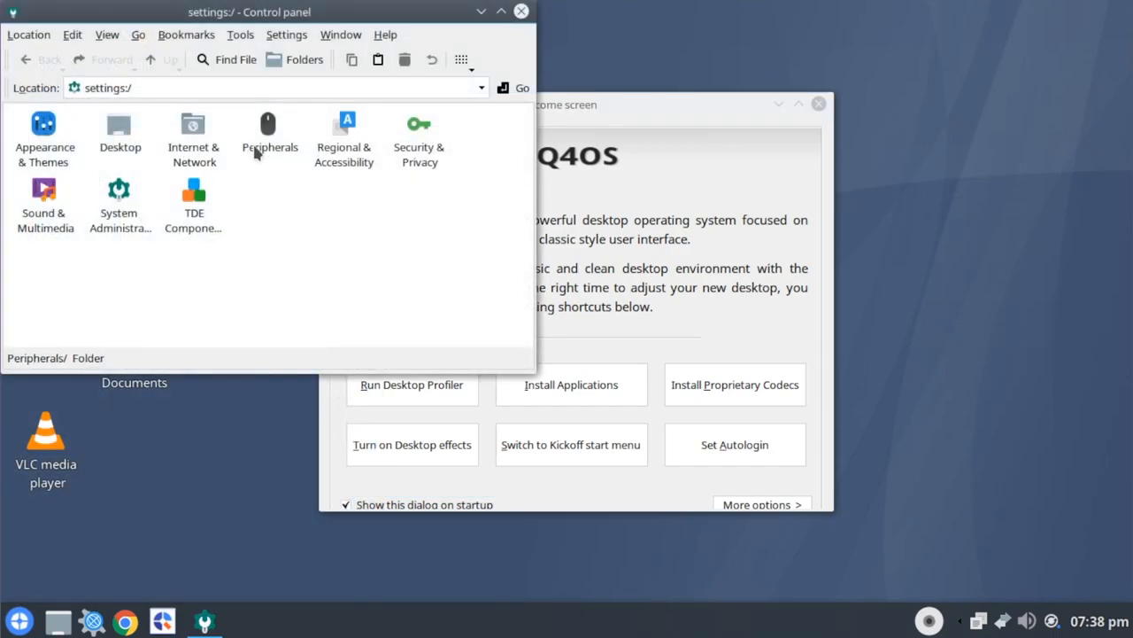
# Close the Konqueror Control panel window, leaving the Welcome screen on the desktop.
pyautogui.click(520, 10)
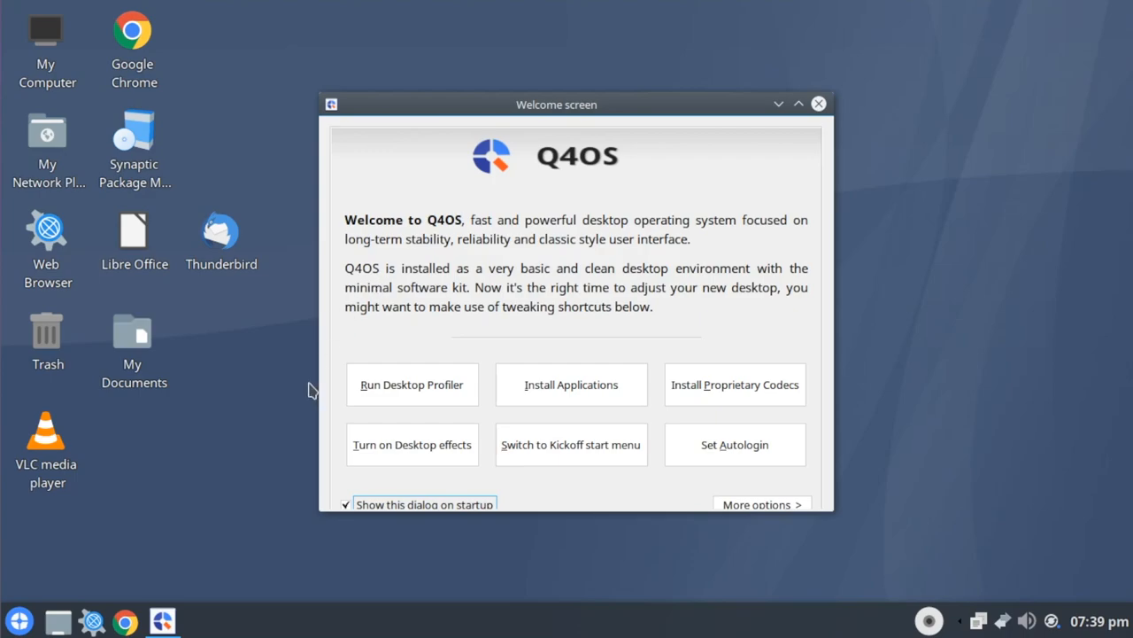
pyautogui.moveTo(562, 546)
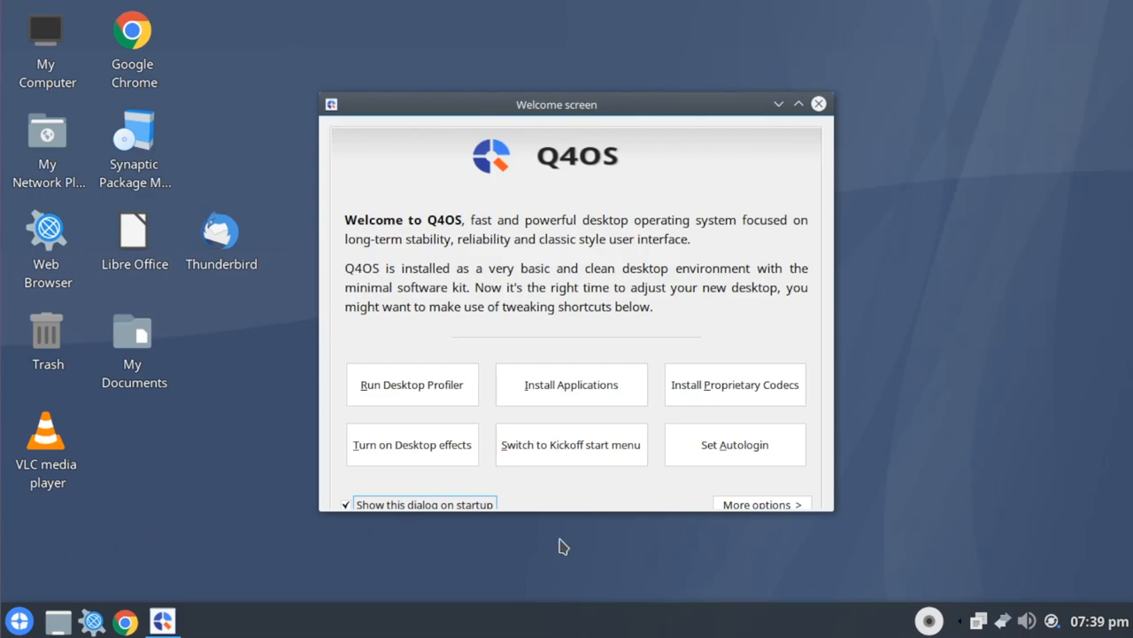
# Switch the Trinity start menu to KickOff with the Q4OS menu structure.
pyautogui.click(572, 444)
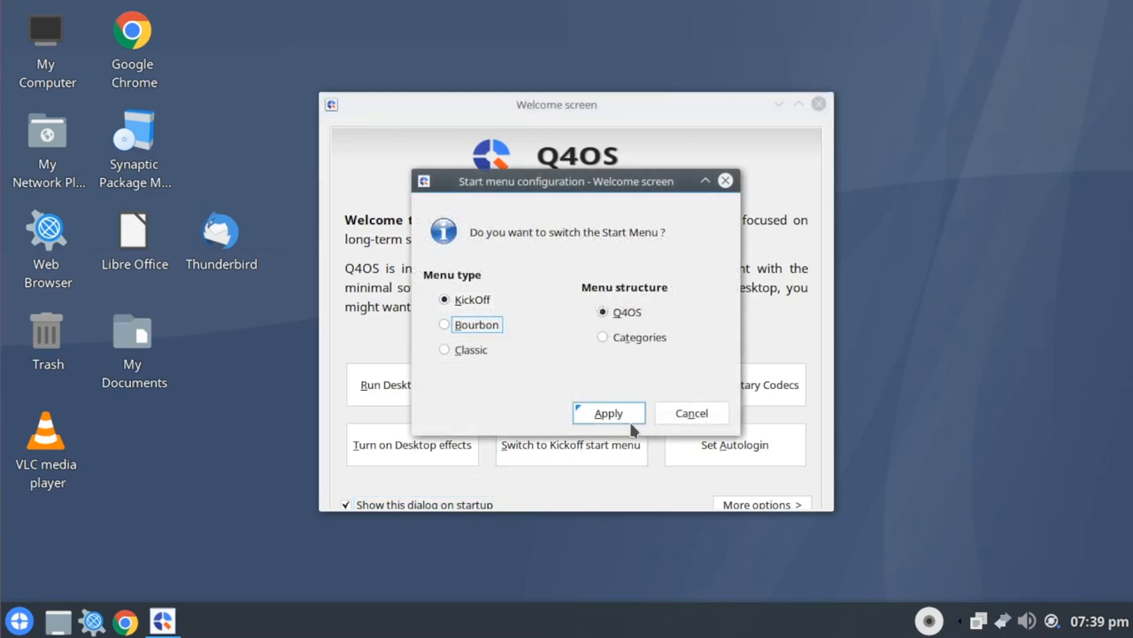
pyautogui.click(608, 413)
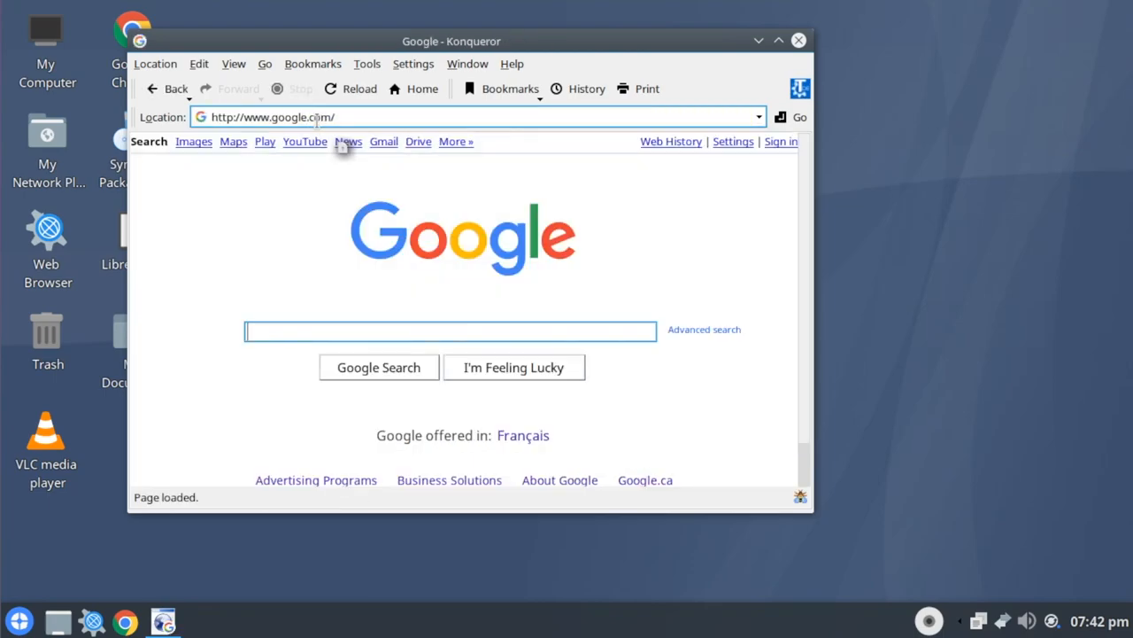
pyautogui.moveTo(284, 327)
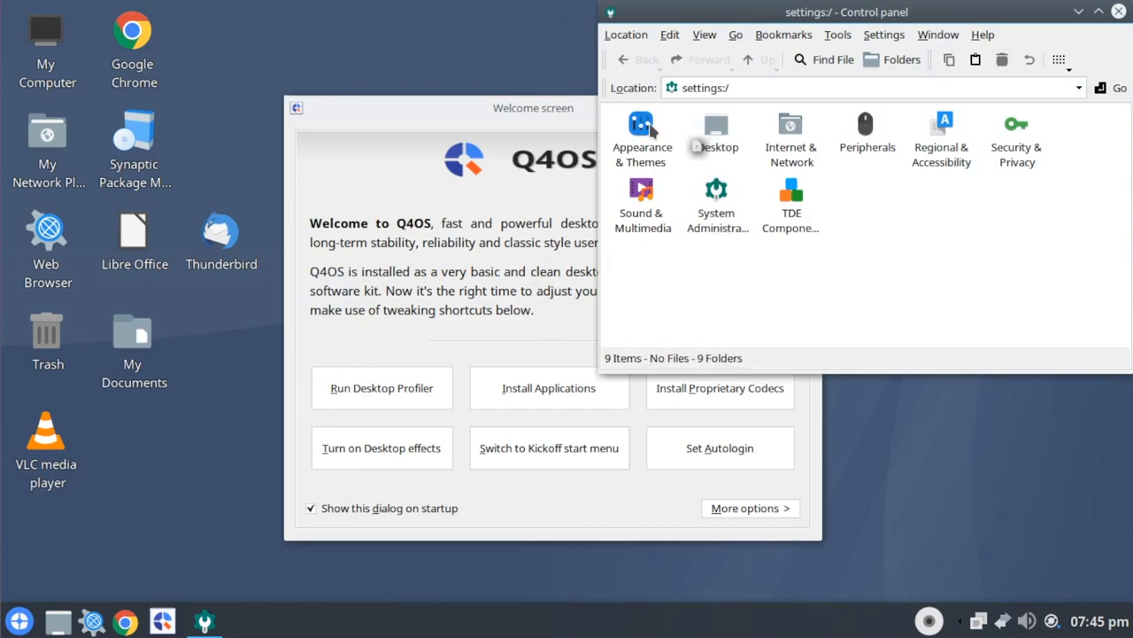
# Select the Appearance & Themes category in the Trinity Control panel.
pyautogui.click(641, 132)
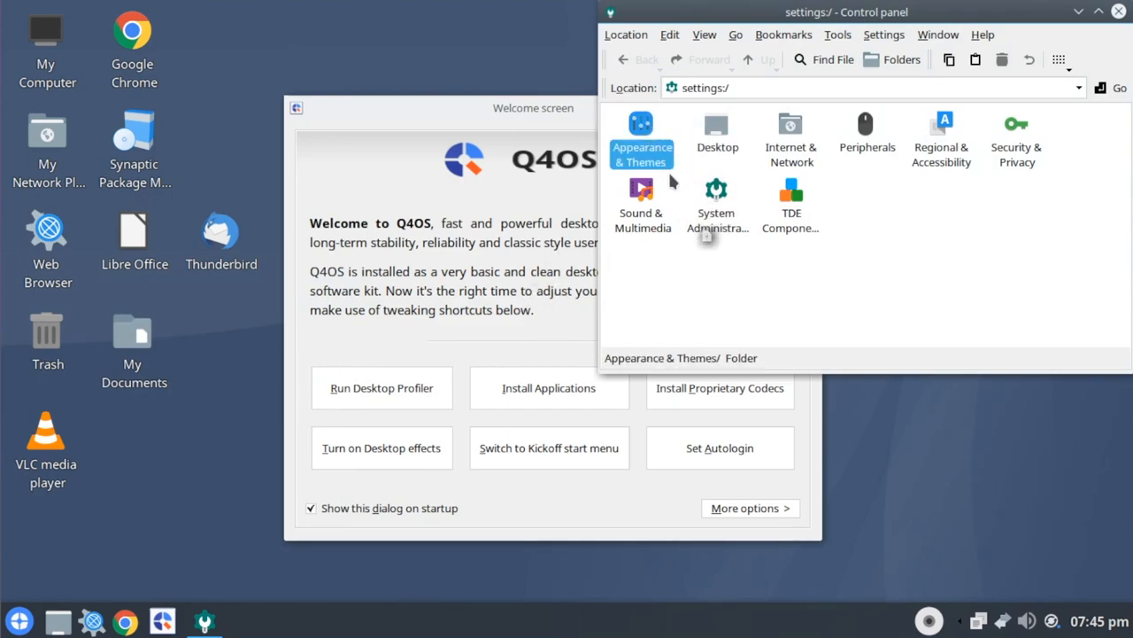